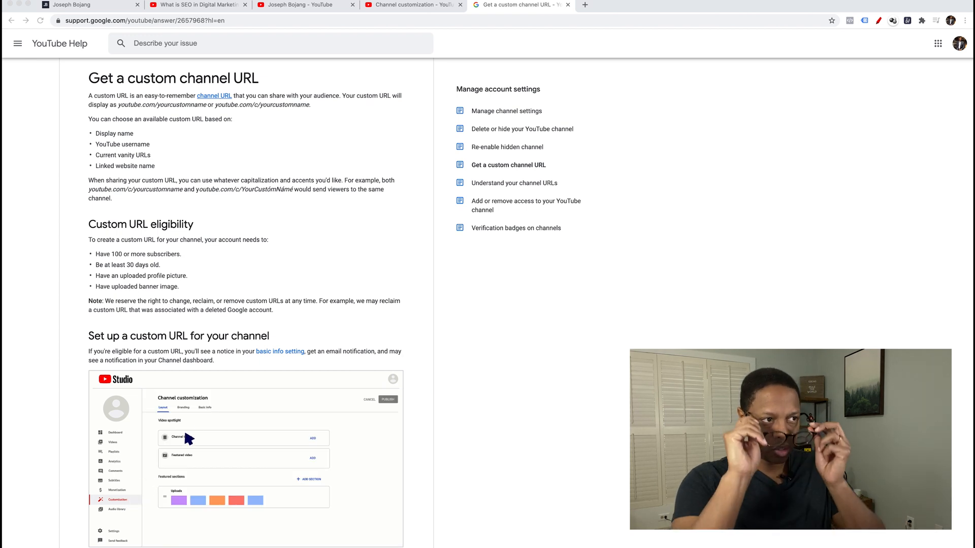
Review the channel art requirements, then bring up the YouTube channel home page with its channel ID URL
{"action": "left_click", "coordinate": [206, 408]}
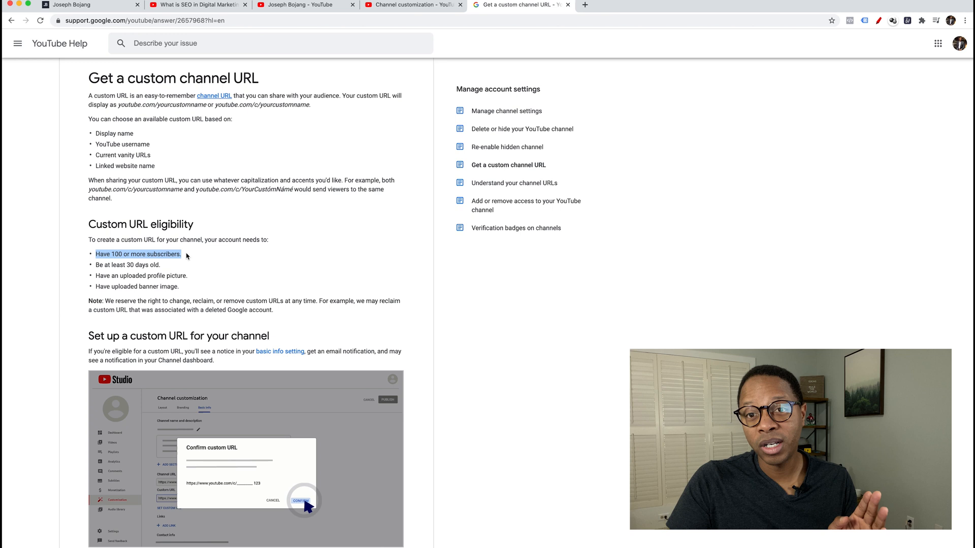
{"action": "left_click", "coordinate": [300, 500]}
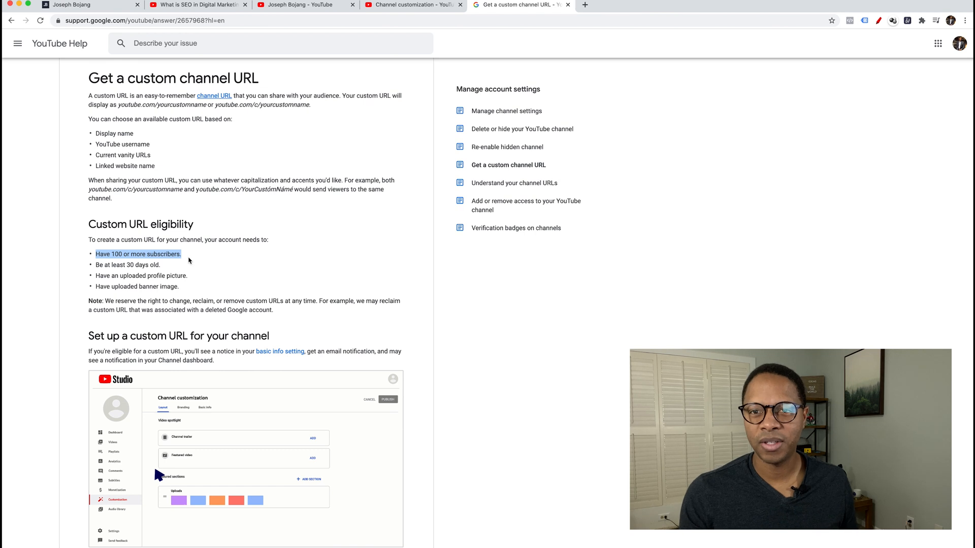
{"action": "left_click", "coordinate": [205, 409]}
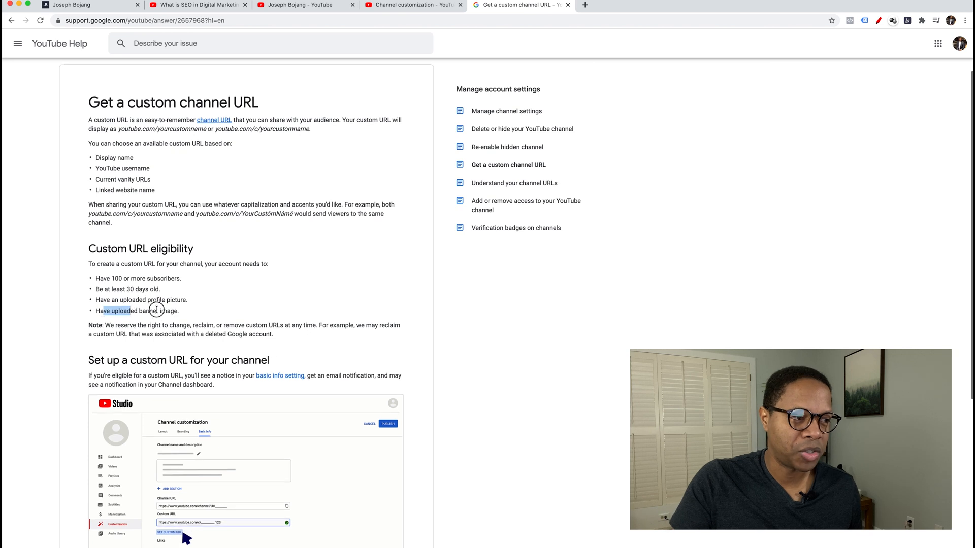
{"action": "left_click", "coordinate": [167, 544]}
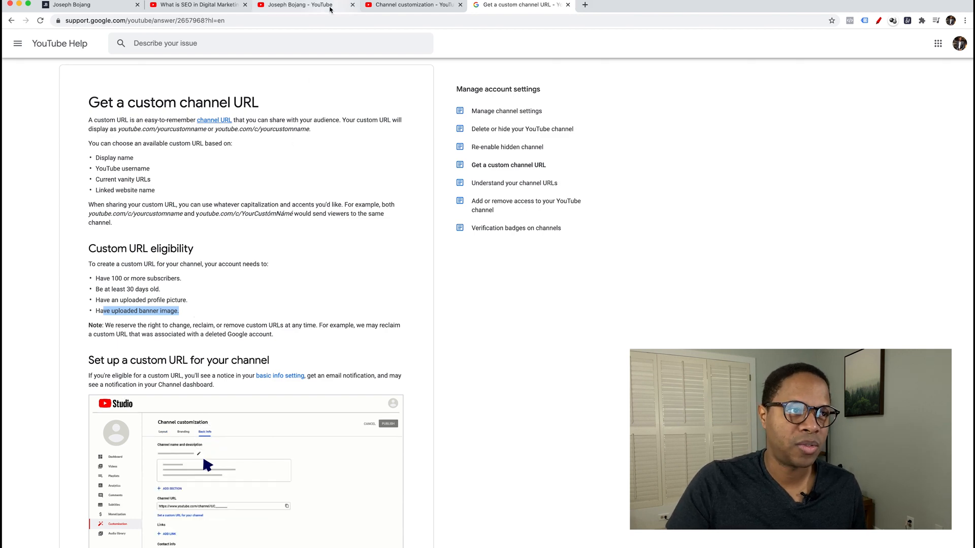
{"action": "left_click", "coordinate": [299, 4]}
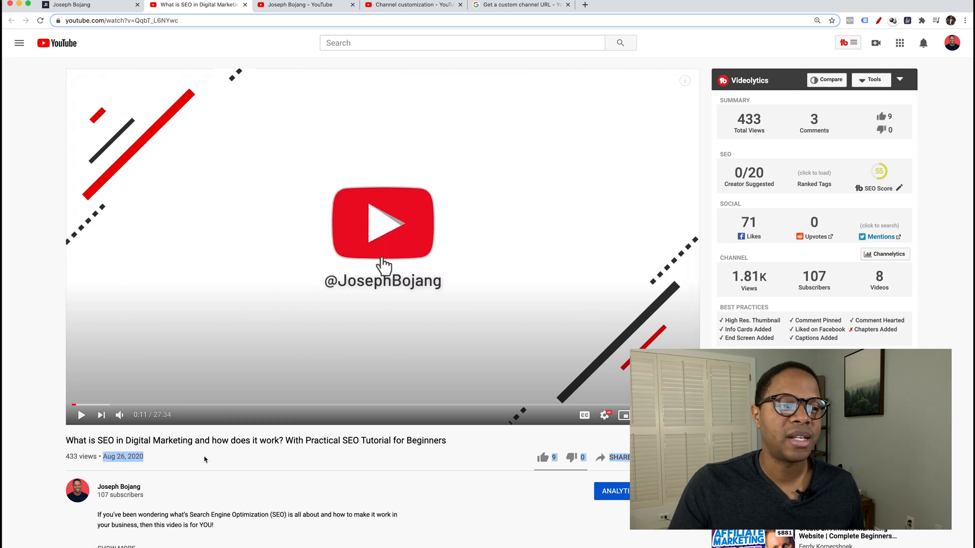
{"action": "mouse_move", "coordinate": [341, 290]}
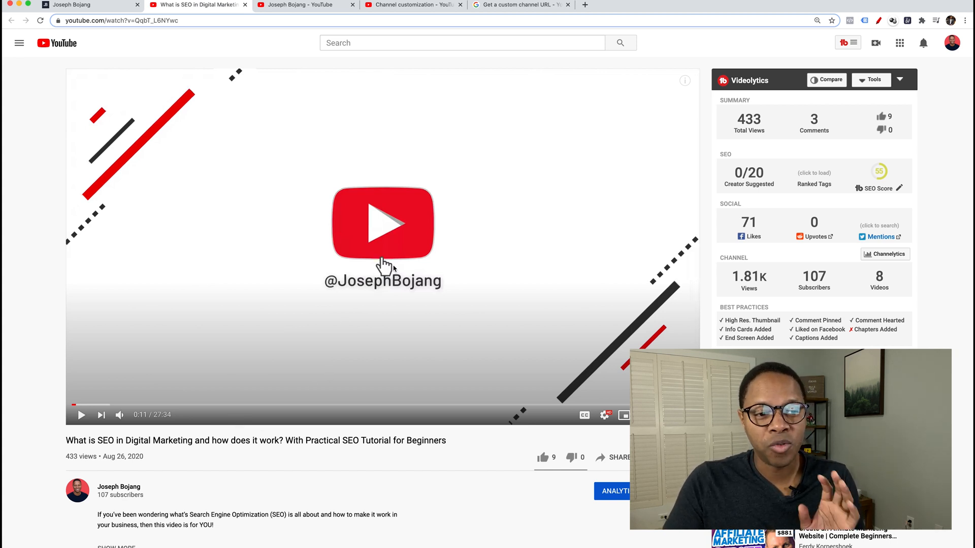
{"action": "mouse_move", "coordinate": [398, 268]}
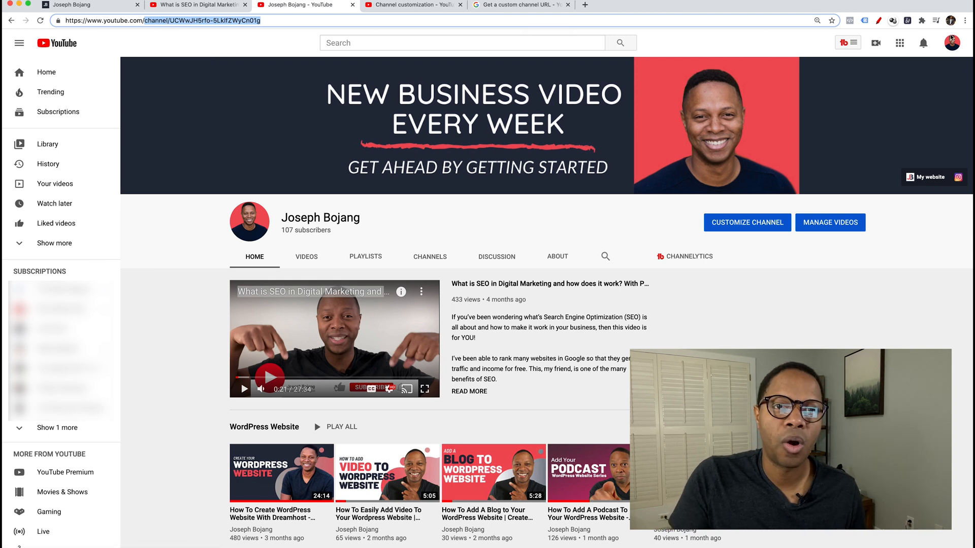
From the account menu enter YouTube Studio and go to Channel customization Basic info
{"action": "left_click", "coordinate": [953, 43]}
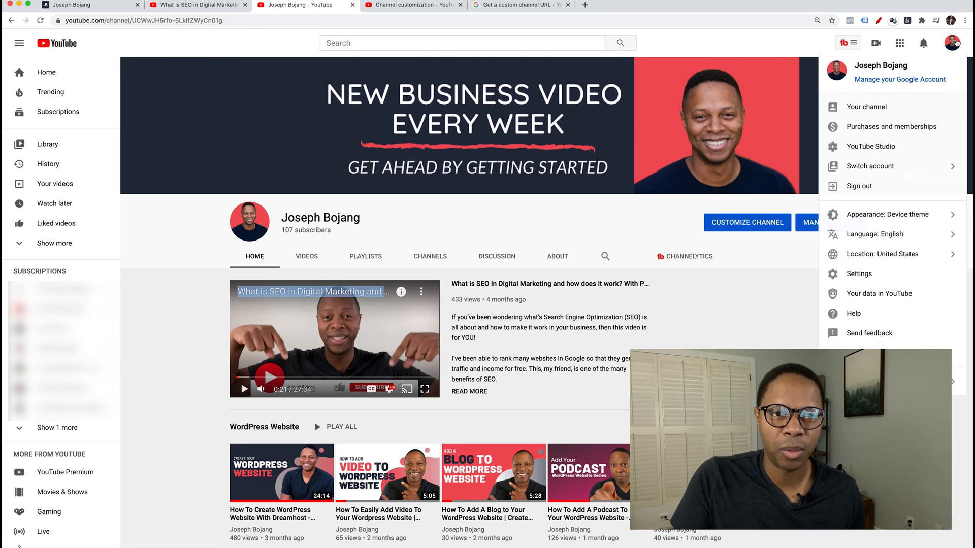
{"action": "mouse_move", "coordinate": [860, 149]}
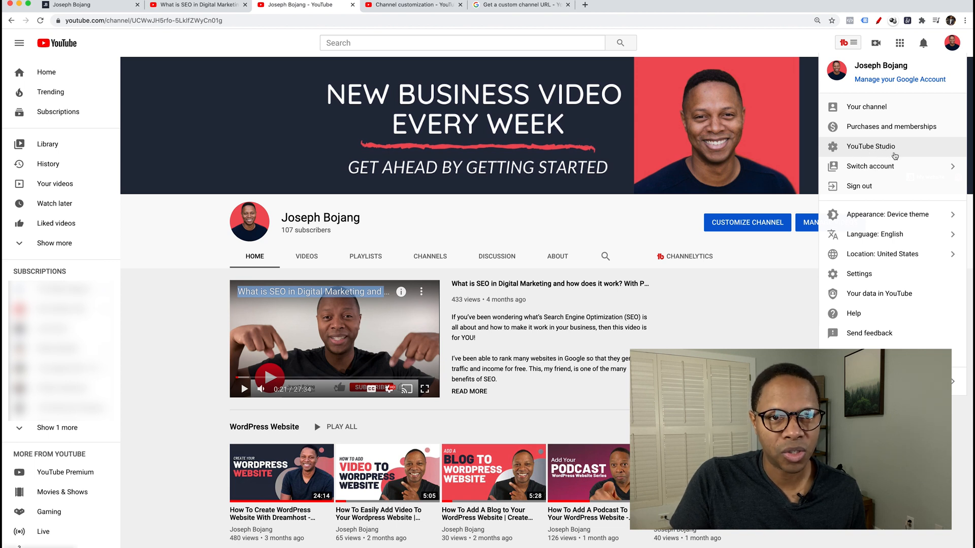
{"action": "left_click", "coordinate": [870, 146]}
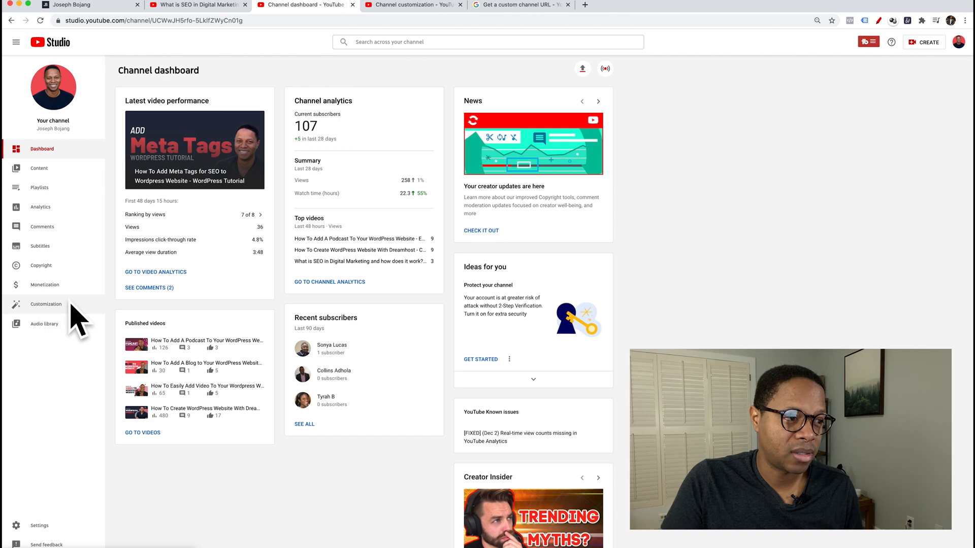
{"action": "left_click", "coordinate": [46, 305]}
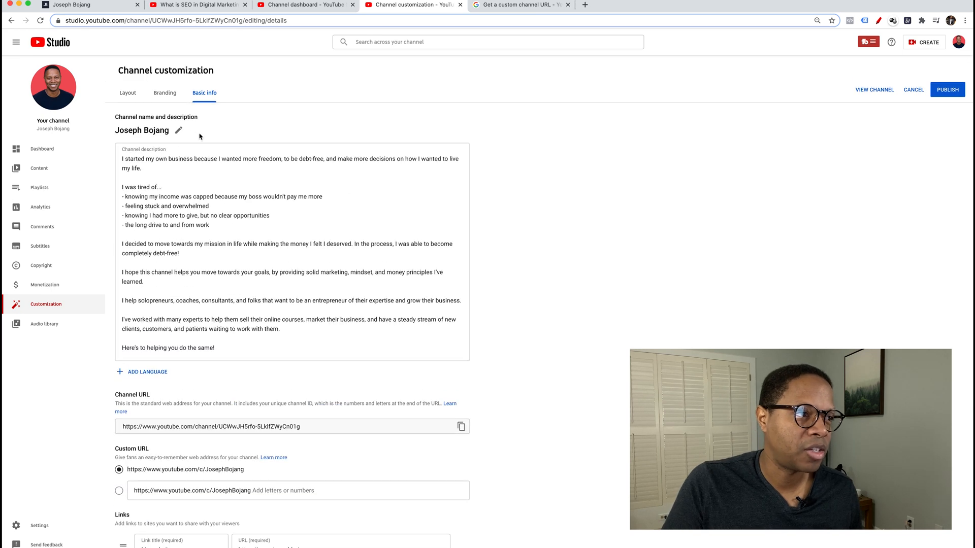
{"action": "scroll", "scroll_direction": "down", "scroll_amount": 3}
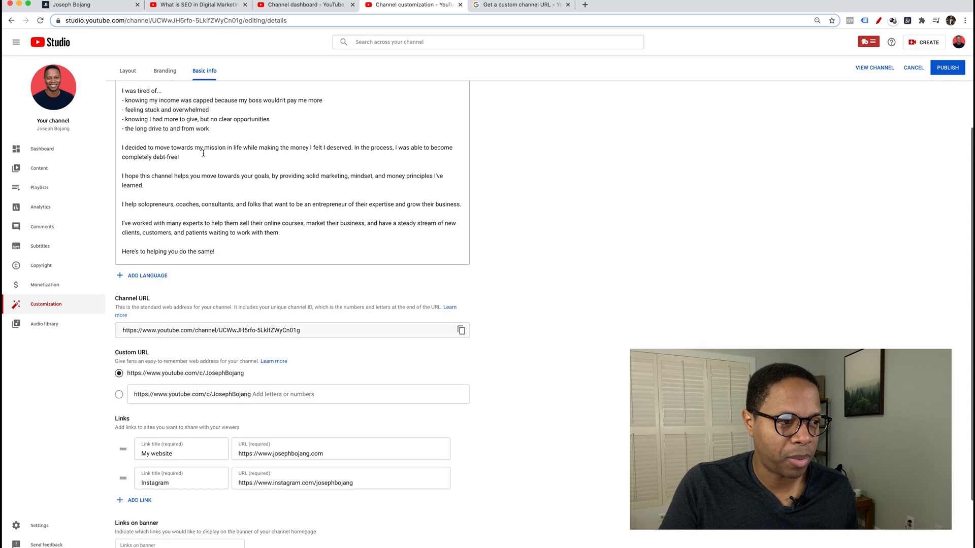
{"action": "scroll", "scroll_direction": "down", "scroll_amount": 3}
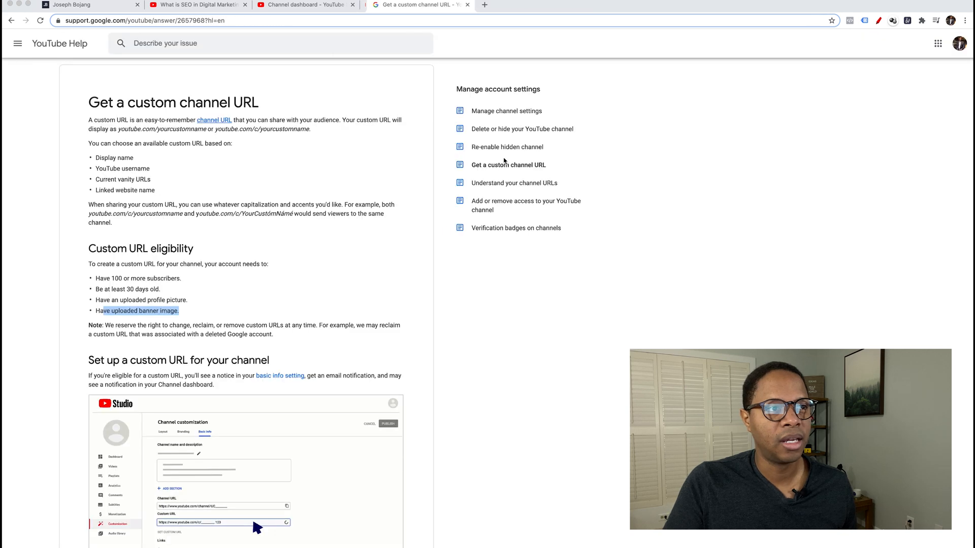
{"action": "left_click", "coordinate": [301, 4]}
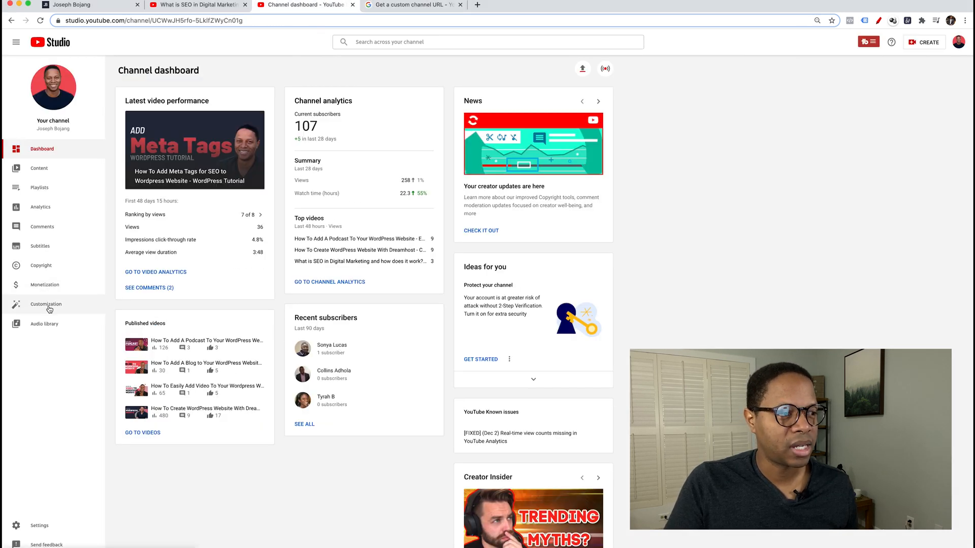
{"action": "left_click", "coordinate": [46, 305]}
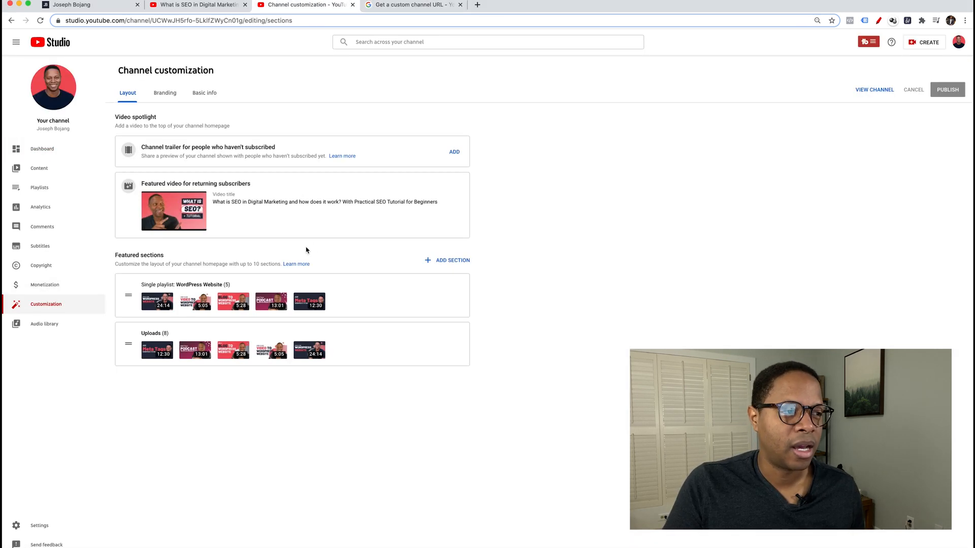
{"action": "left_click", "coordinate": [164, 92]}
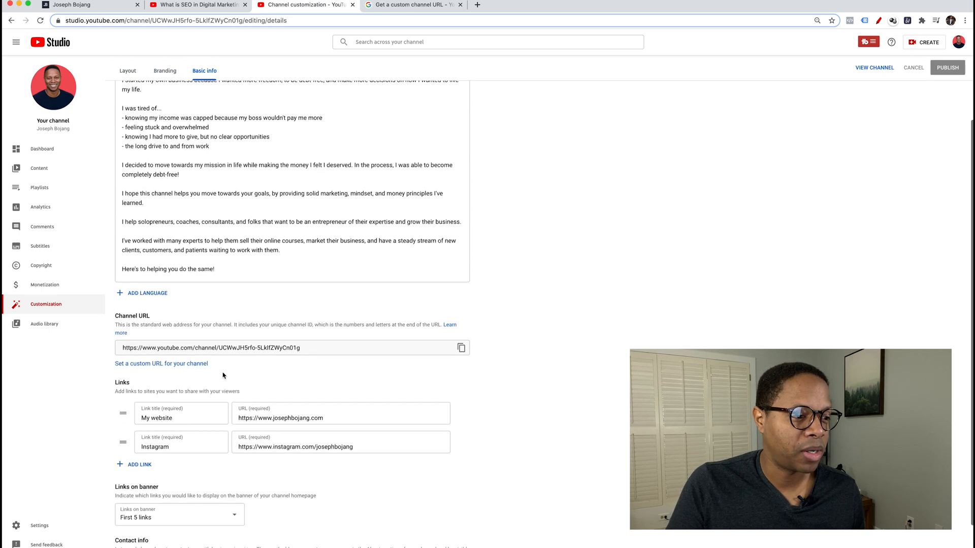
{"action": "scroll", "scroll_direction": "down", "scroll_amount": 3}
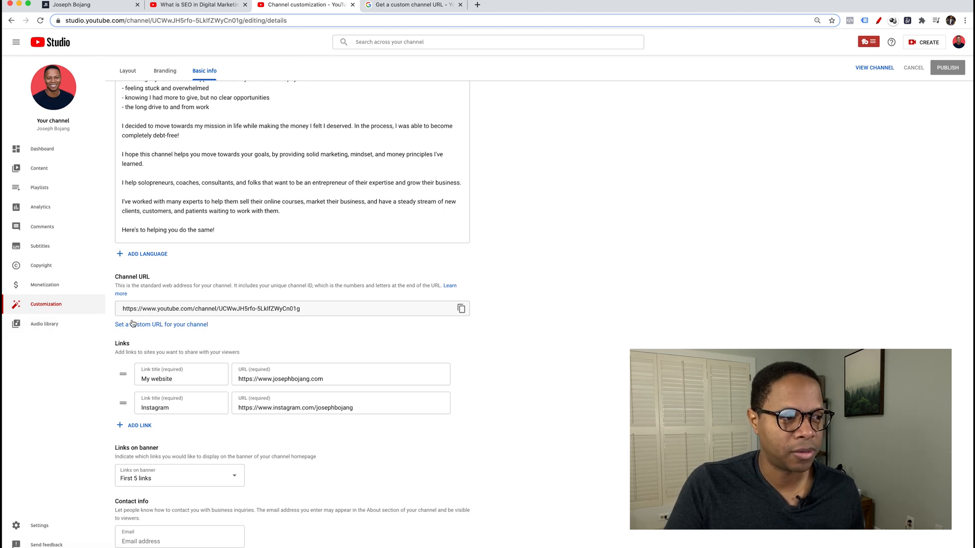
{"action": "mouse_move", "coordinate": [148, 325]}
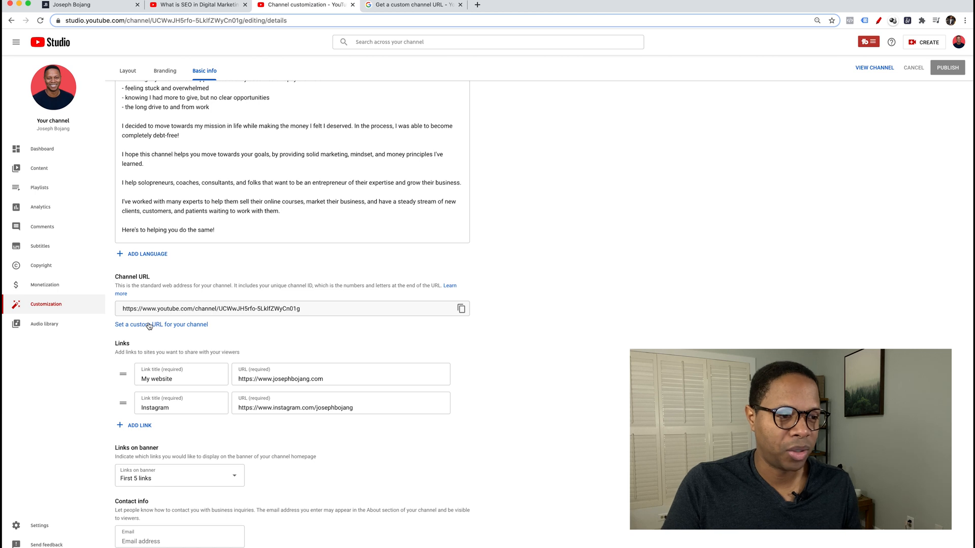
Choose youtube.com/c/JosephBojang as the custom URL and publish it
{"action": "left_click", "coordinate": [161, 325]}
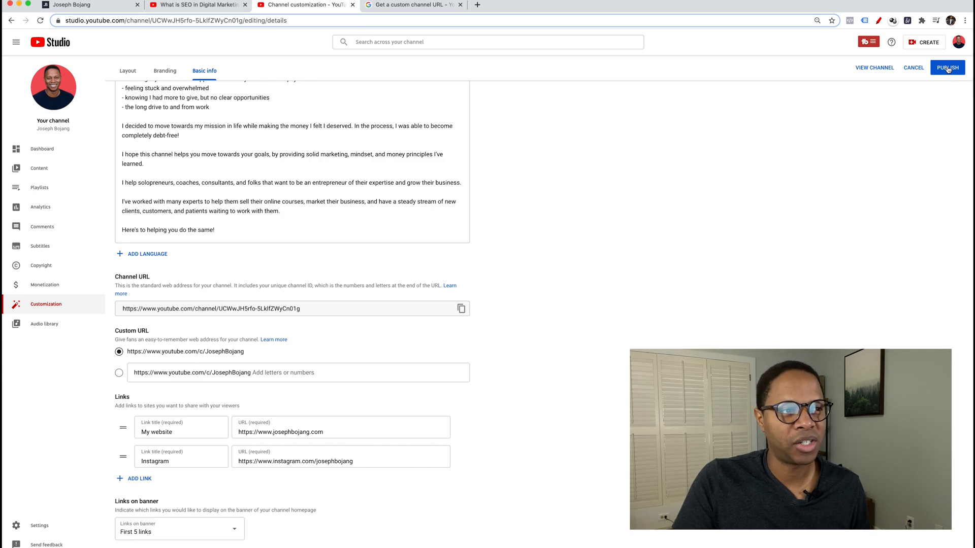
{"action": "left_click", "coordinate": [947, 67]}
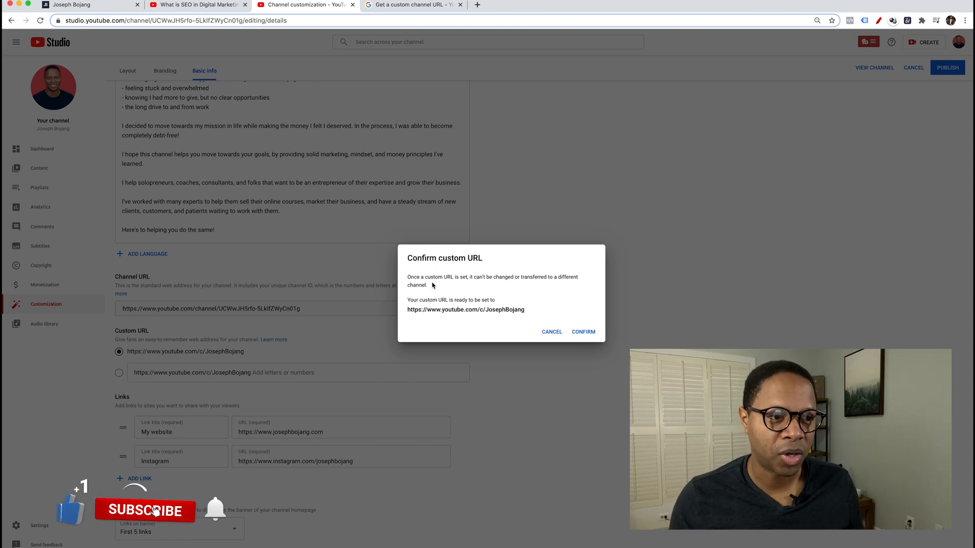
Confirm youtube.com/c/JosephBojang as the channel's permanent custom URL
{"action": "left_click", "coordinate": [144, 511]}
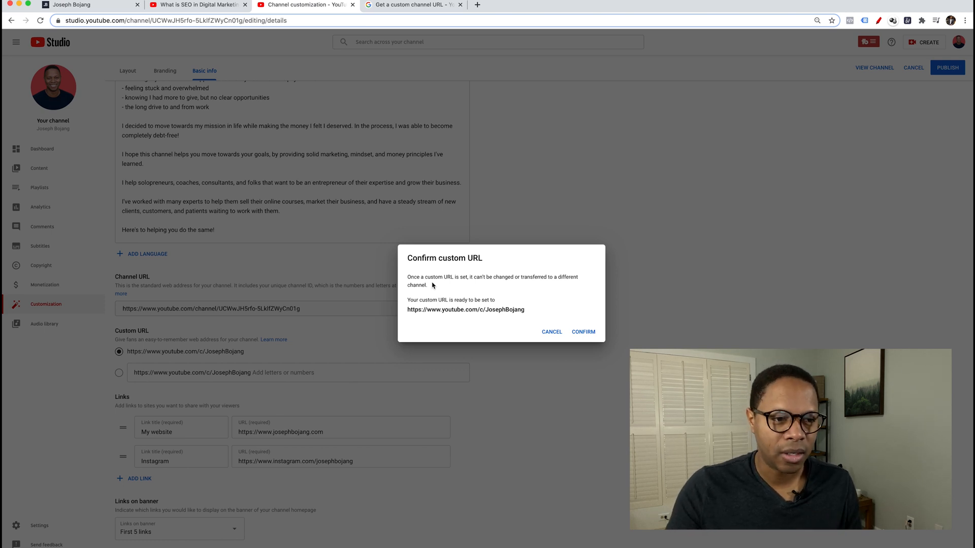
{"action": "double_click", "coordinate": [488, 310]}
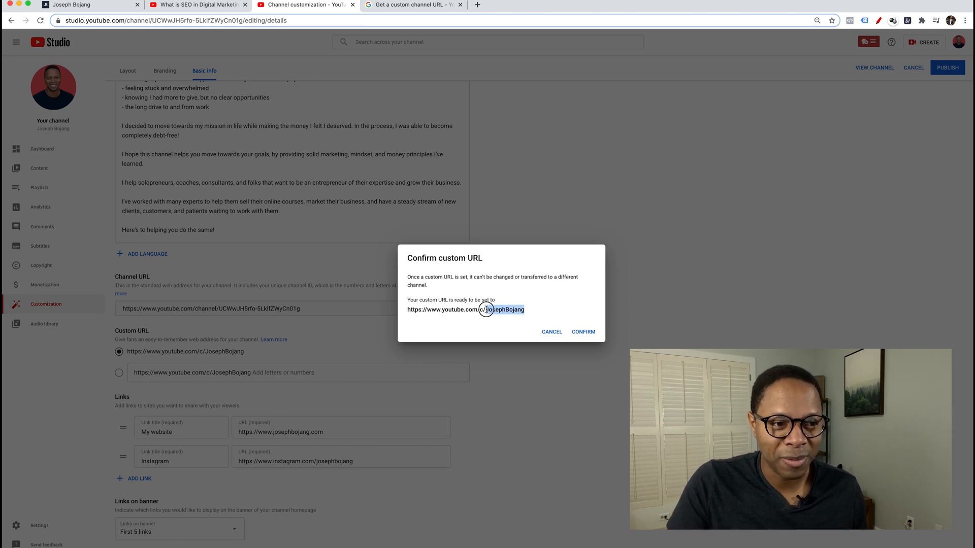
{"action": "left_click", "coordinate": [583, 332]}
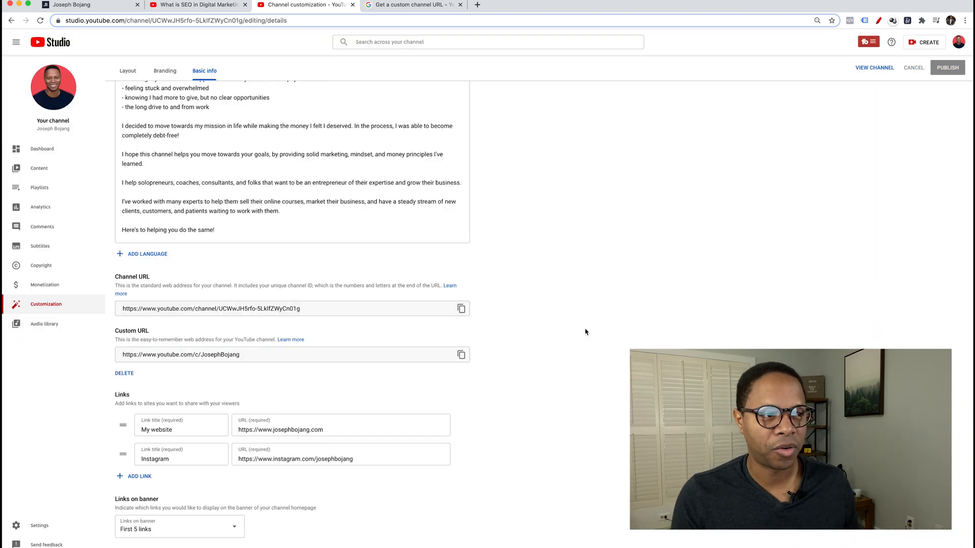
{"action": "left_click", "coordinate": [949, 67]}
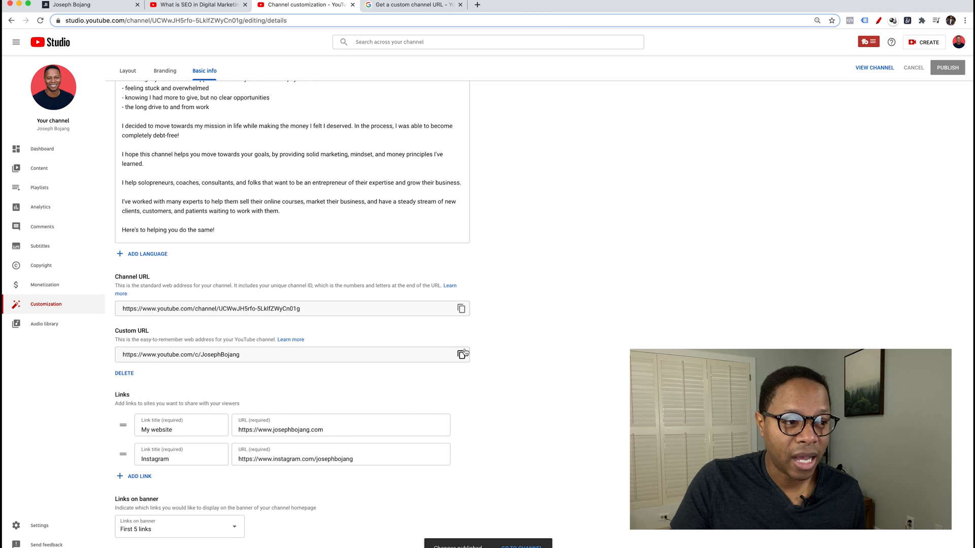
{"action": "mouse_move", "coordinate": [461, 354]}
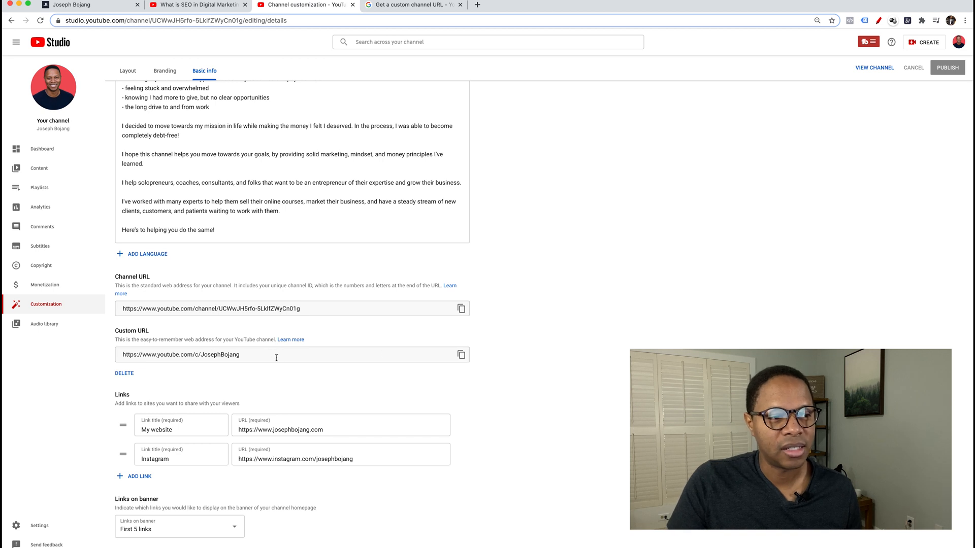
{"action": "double_click", "coordinate": [181, 356]}
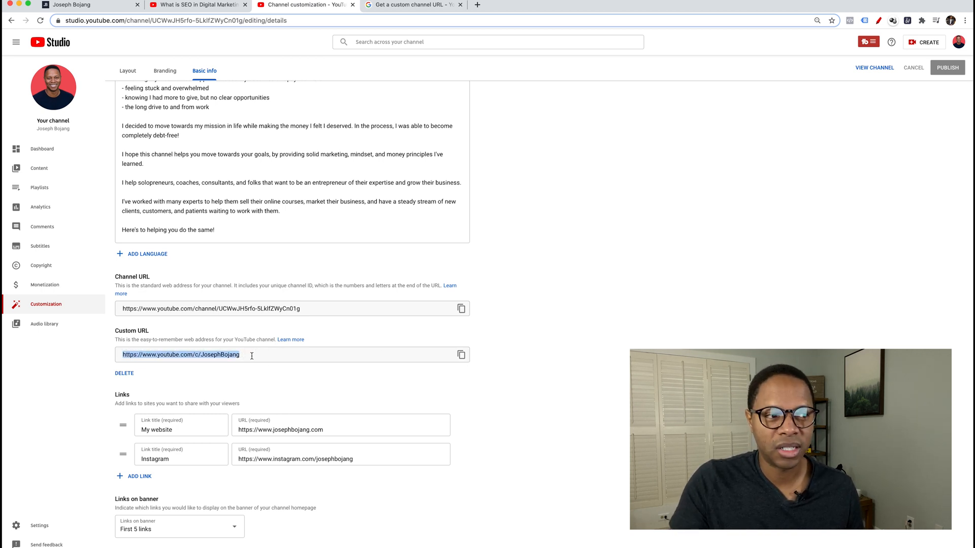
{"action": "left_click", "coordinate": [303, 309]}
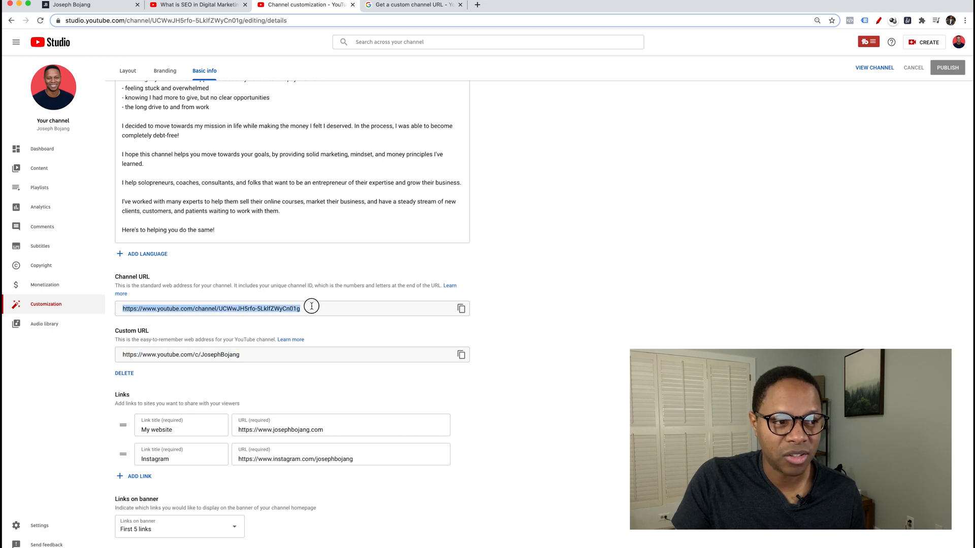